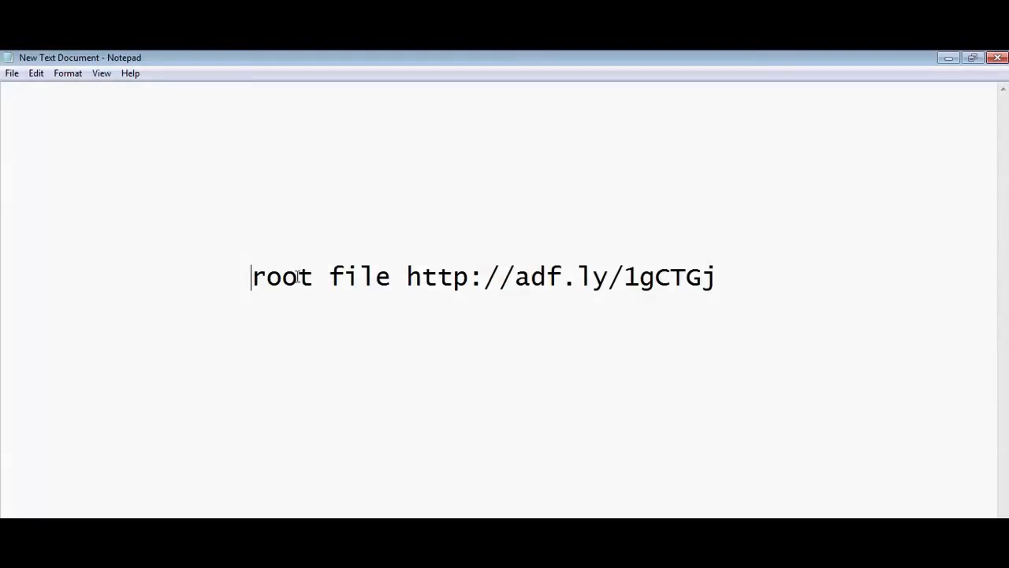
drag(483, 277, 716, 276)
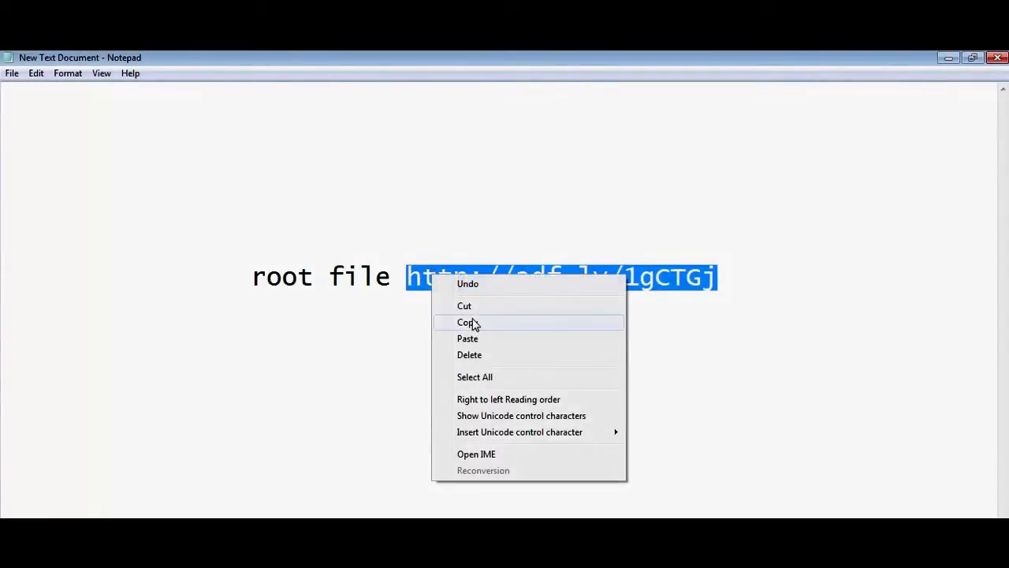
click(465, 322)
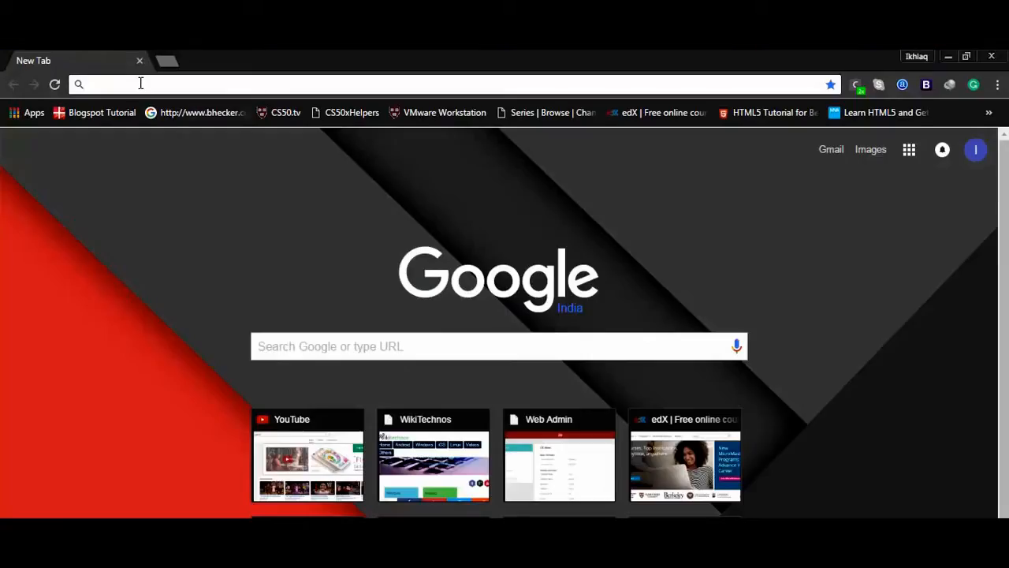
Paste the copied adf.ly link into a new Chrome tab's address bar and load it.
right_click(140, 84)
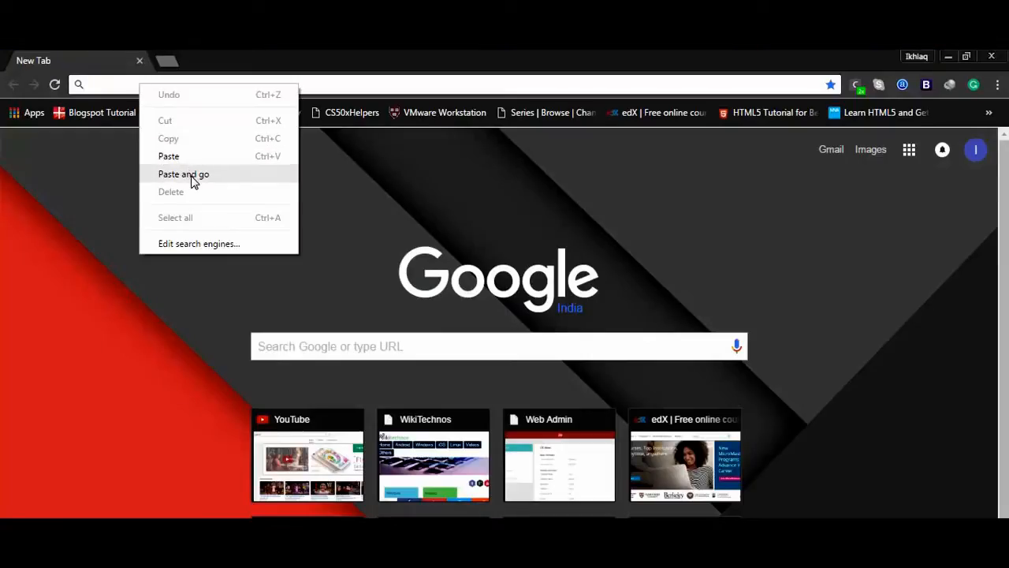
click(184, 175)
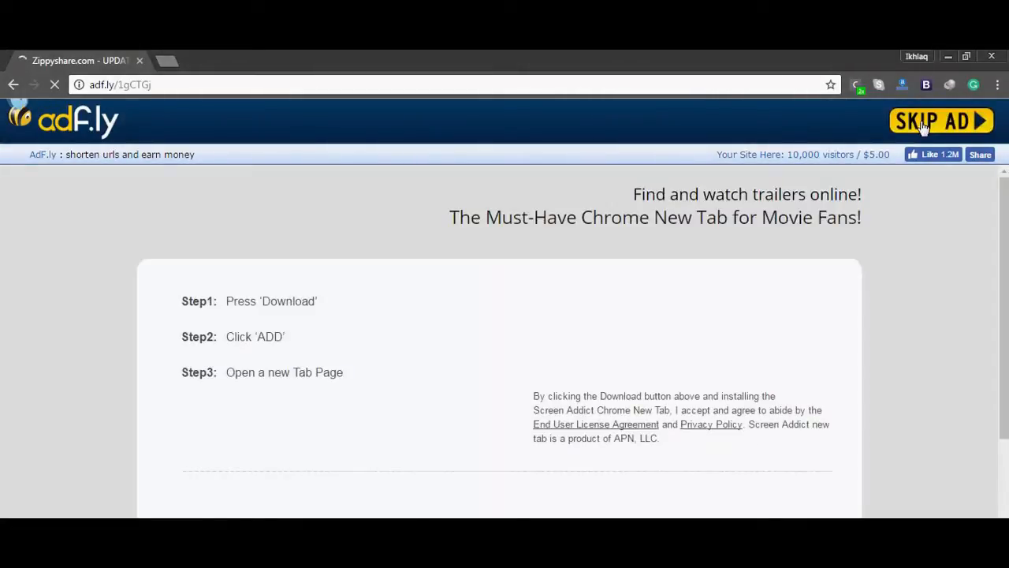
Skip the adf.ly ad and download UPDATE-SuperSU-v2.76-20160630161323.zip from Zippyshare.
click(941, 121)
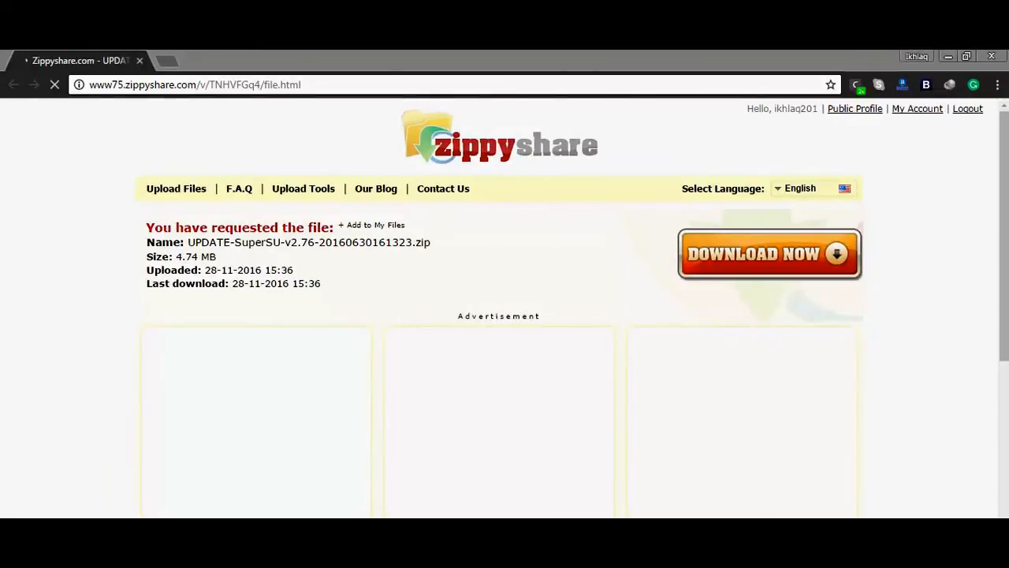
click(768, 253)
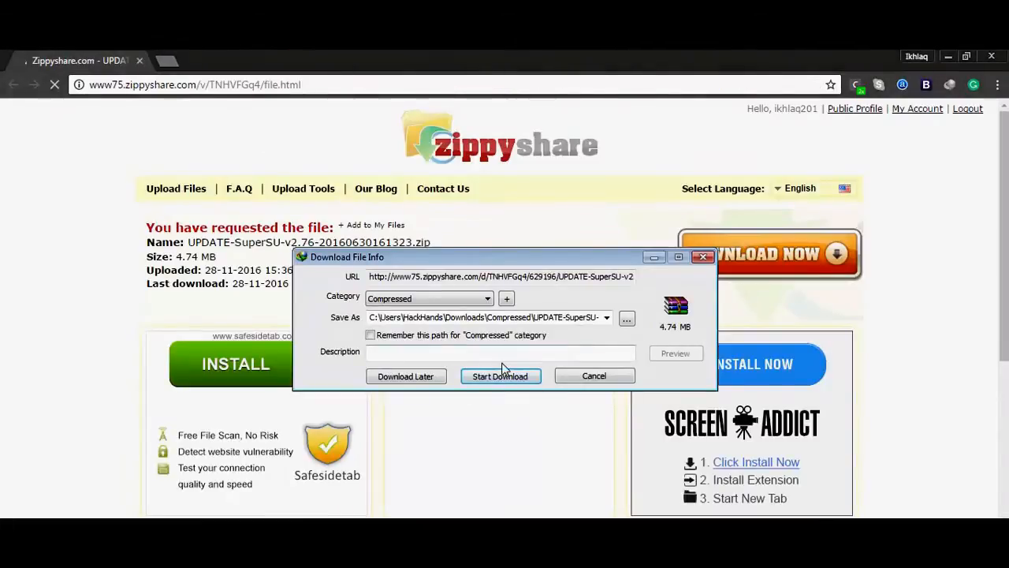
click(500, 376)
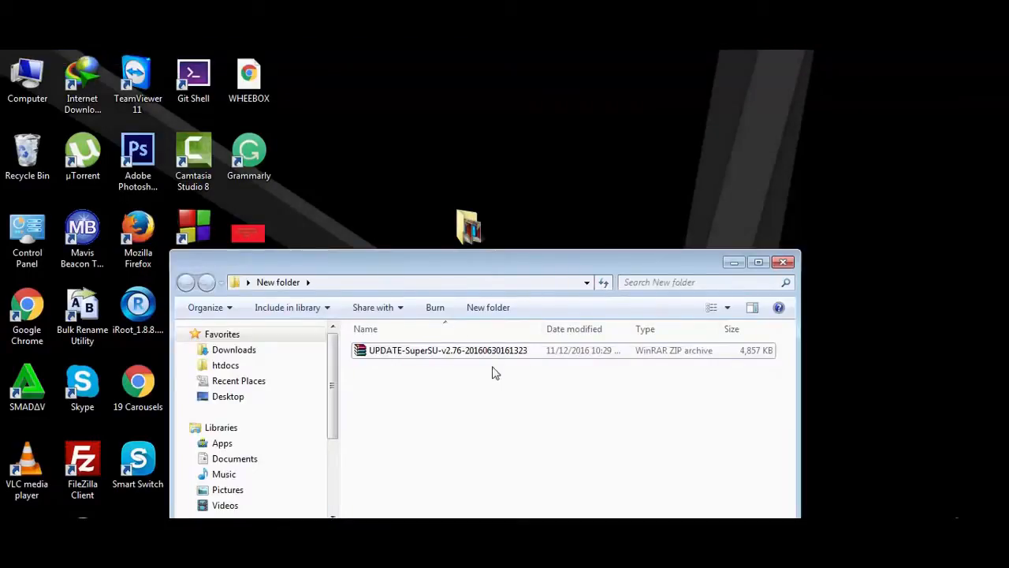
Copy the UPDATE-SuperSU zip in New folder and reopen its context menu.
right_click(446, 350)
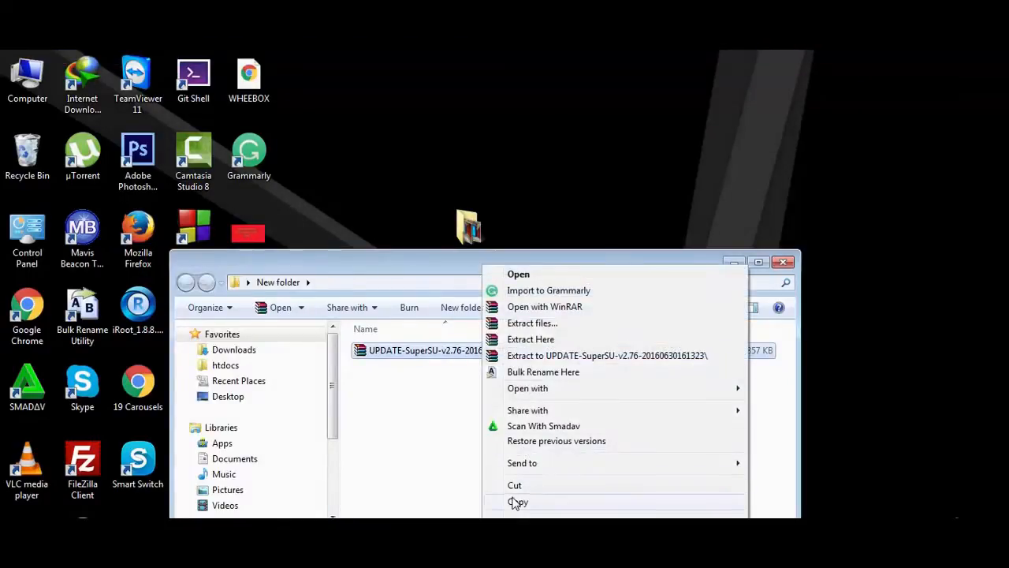
click(518, 502)
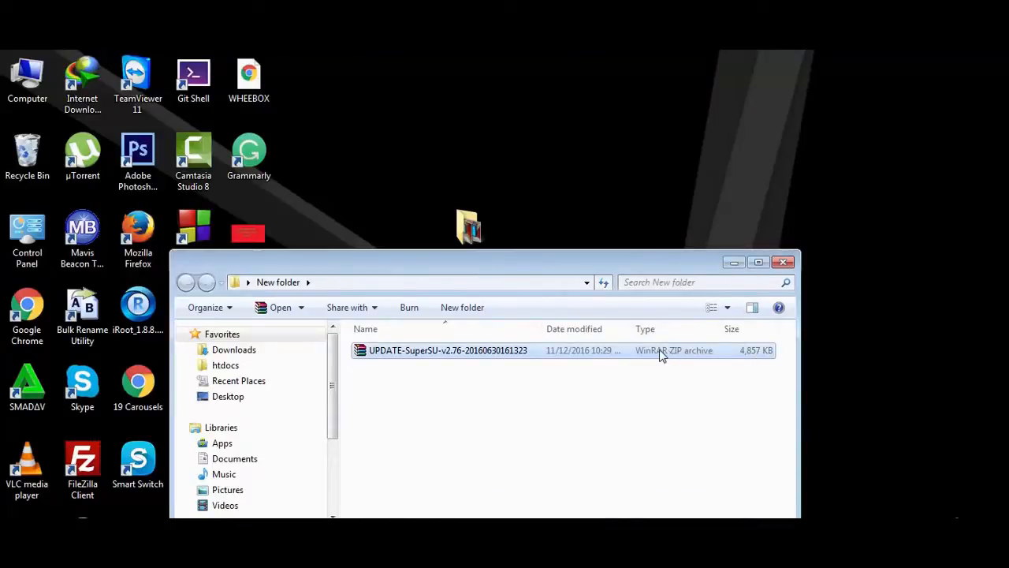
right_click(448, 350)
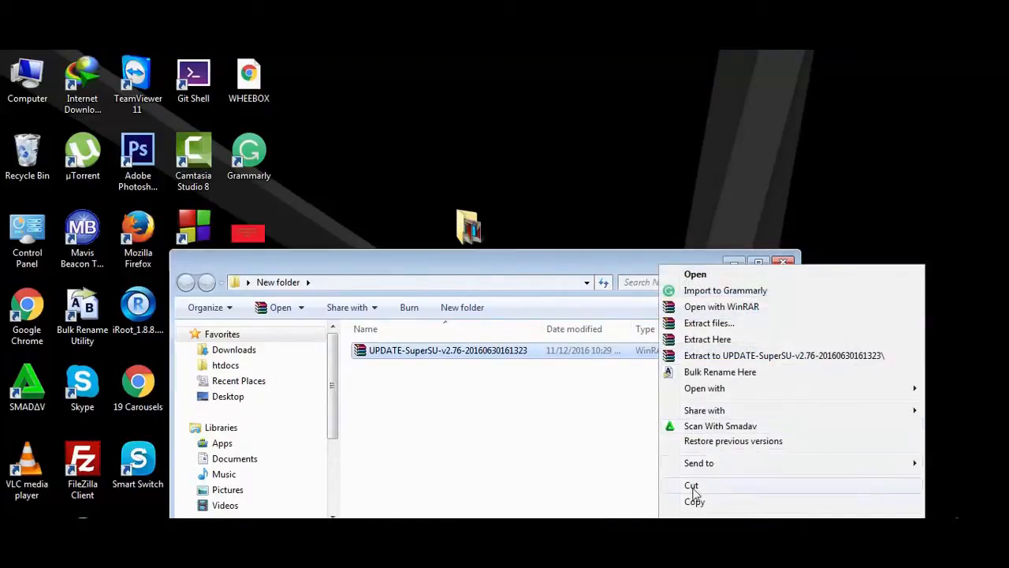